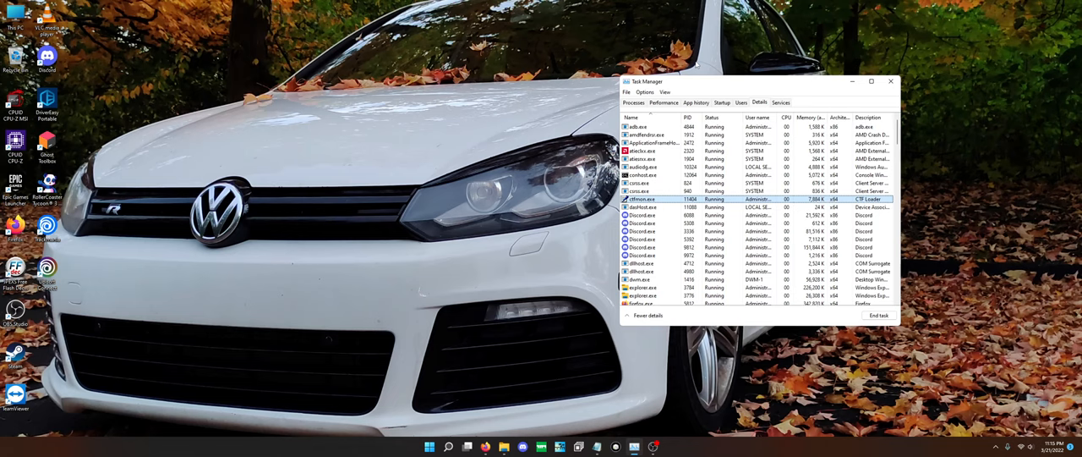
Review the running processes in Task Manager's Details tab and bring up the Run dialog
click(676, 206)
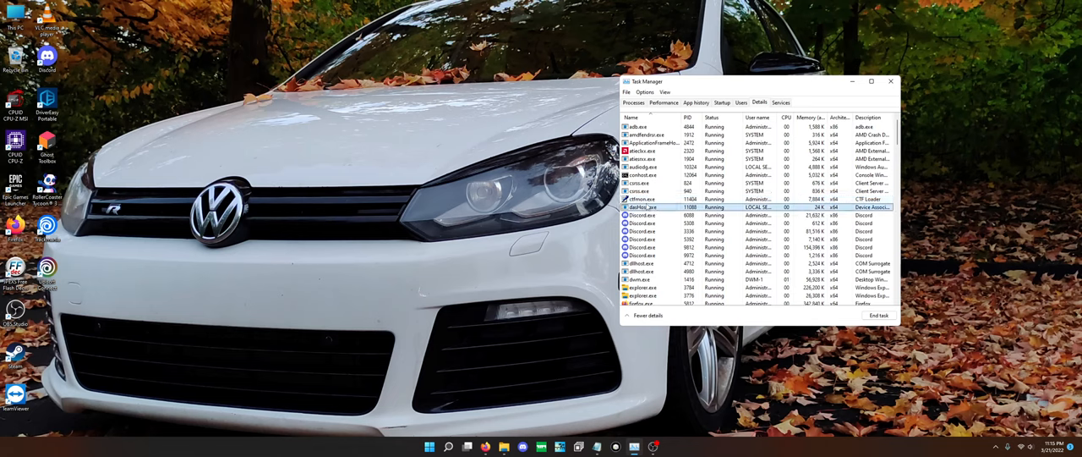
click(668, 200)
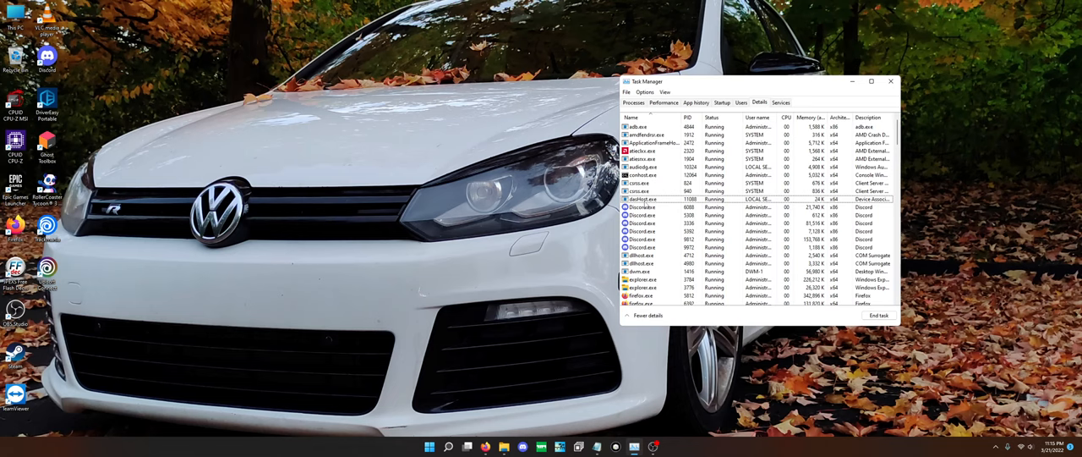
click(450, 447)
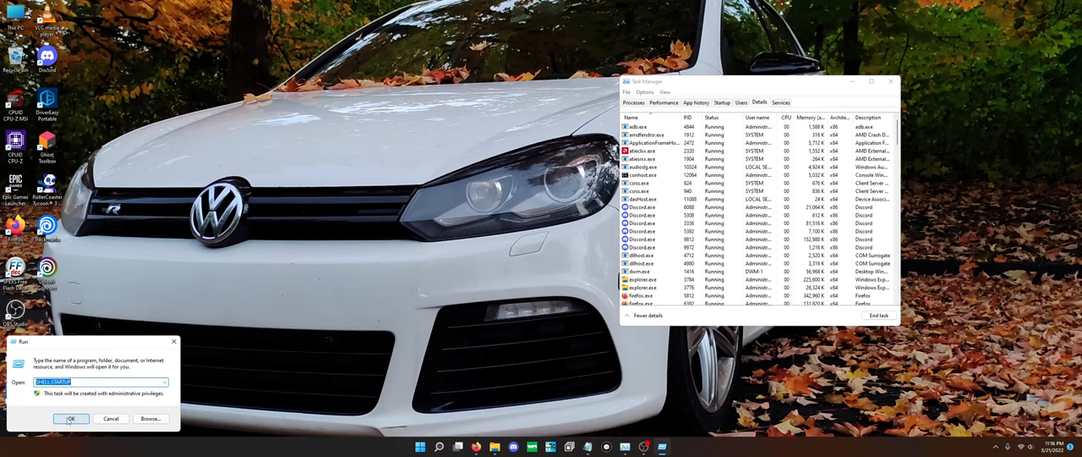
Open the Startup folder, then open This PC in its own window from the navigation pane
click(71, 417)
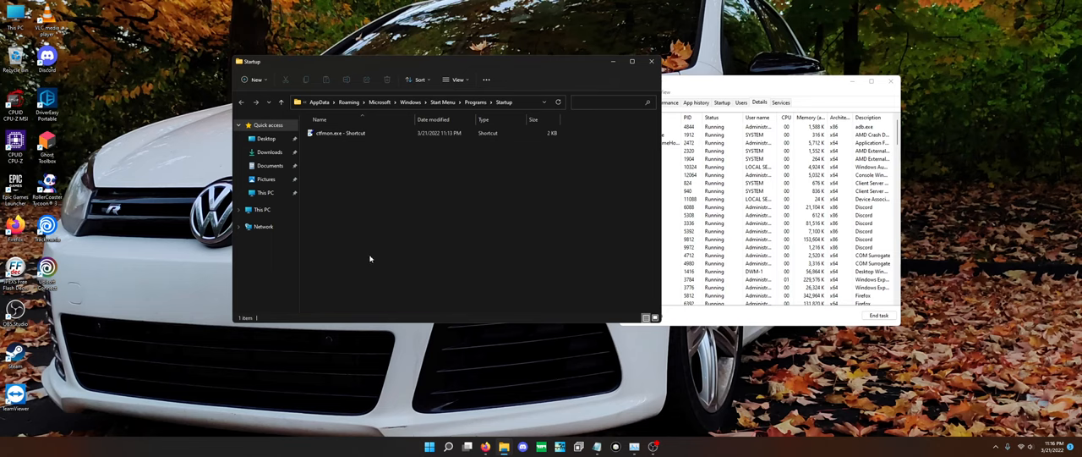
click(340, 132)
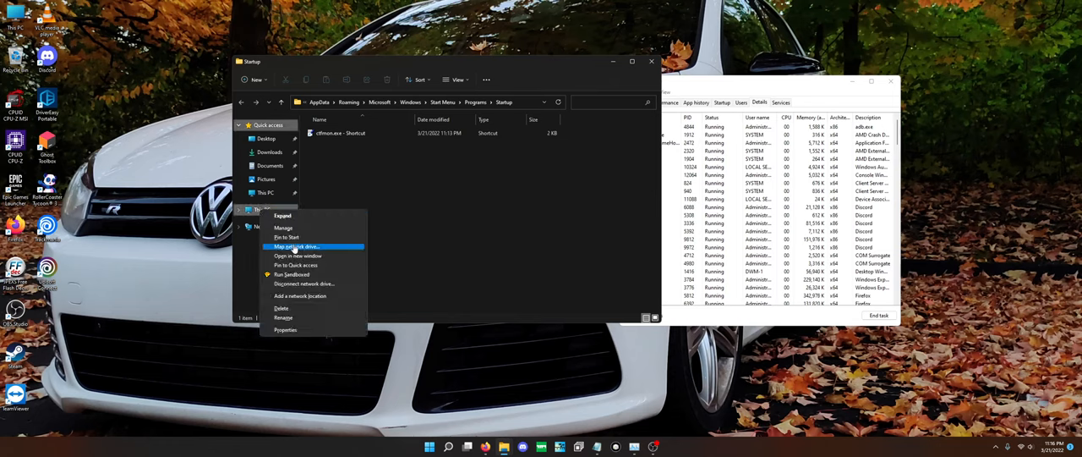
mouse_move(298, 255)
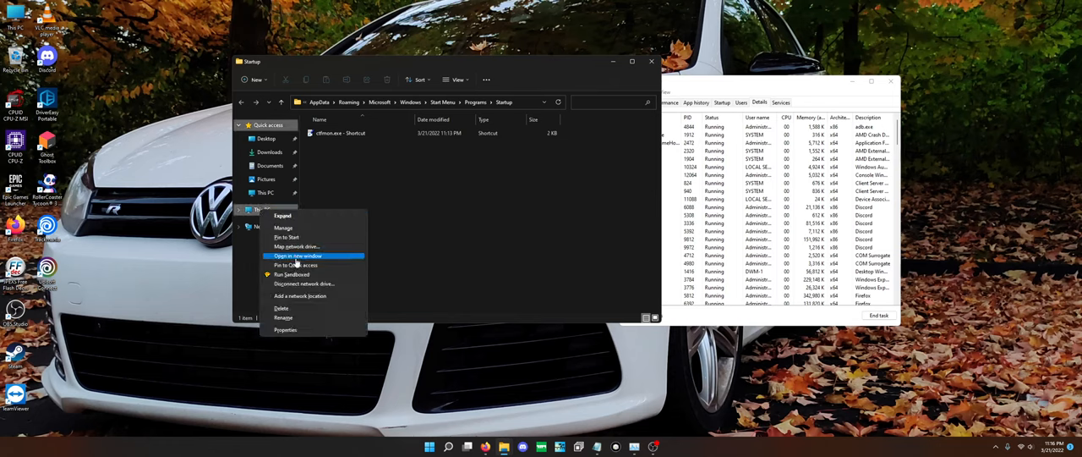
click(298, 255)
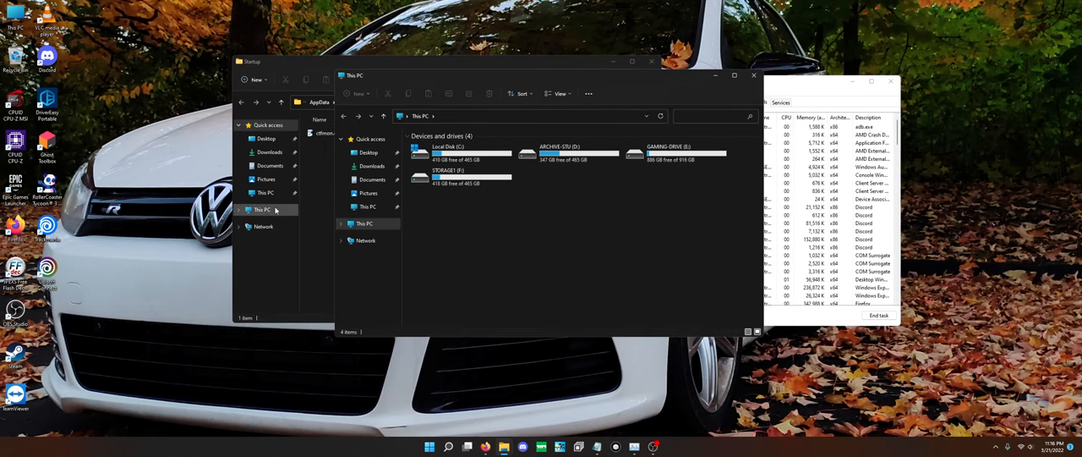
right_click(265, 210)
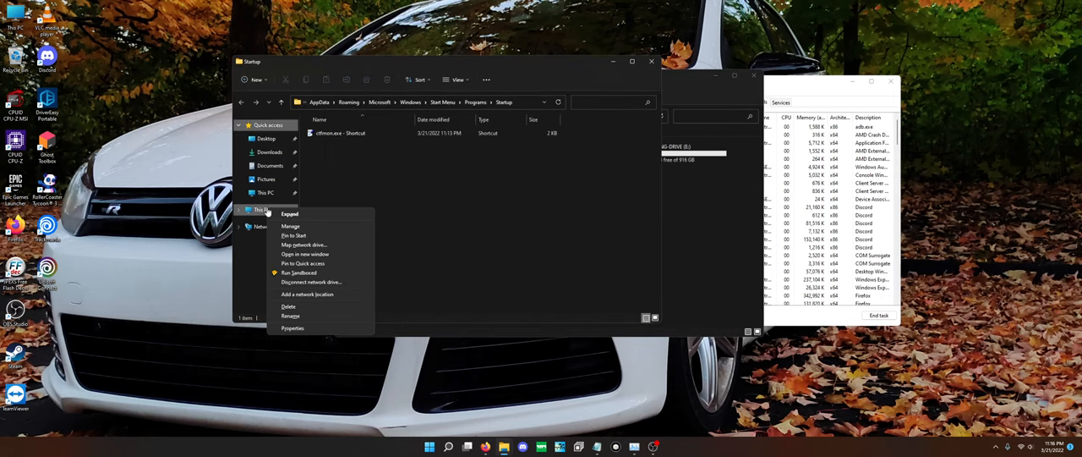
mouse_move(304, 253)
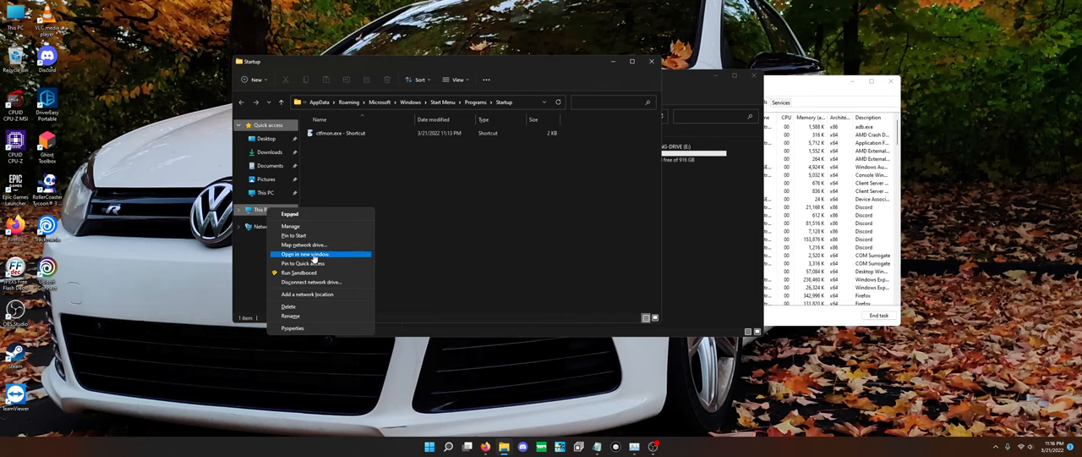
mouse_move(299, 272)
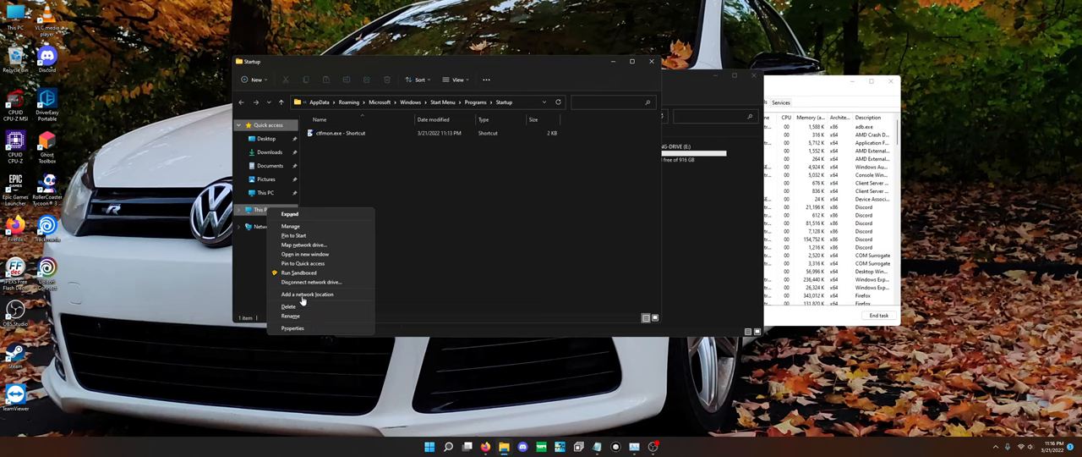
mouse_move(305, 253)
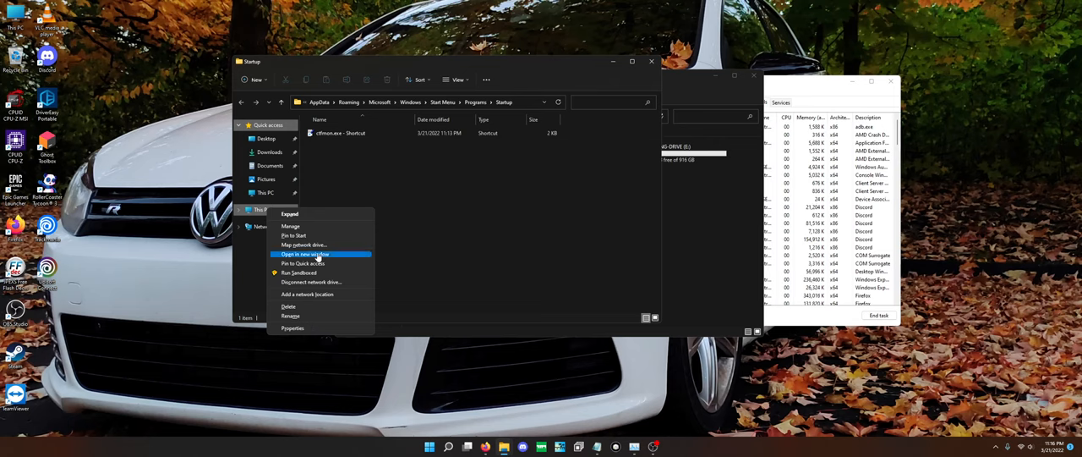
click(304, 254)
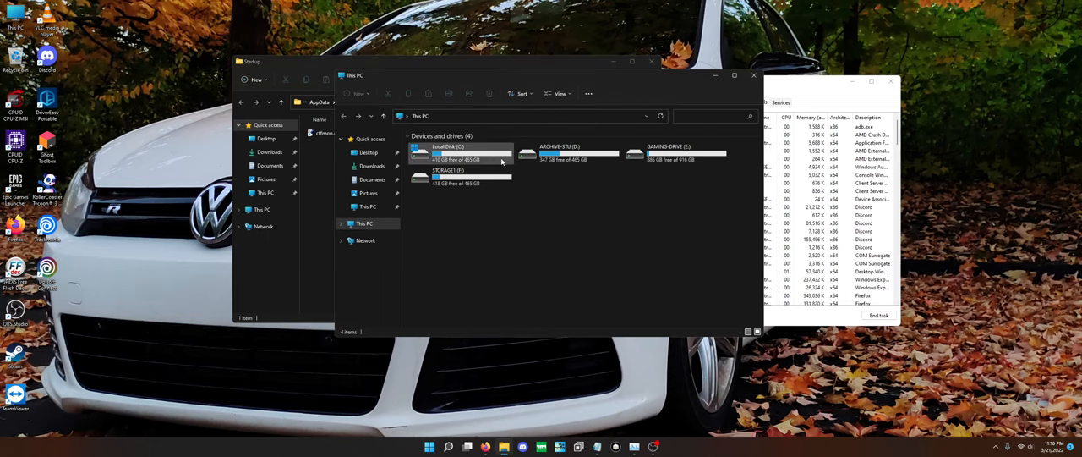
Browse the C drive into Windows\System32 and bring up the Send to actions for ctfmon.exe
double_click(448, 153)
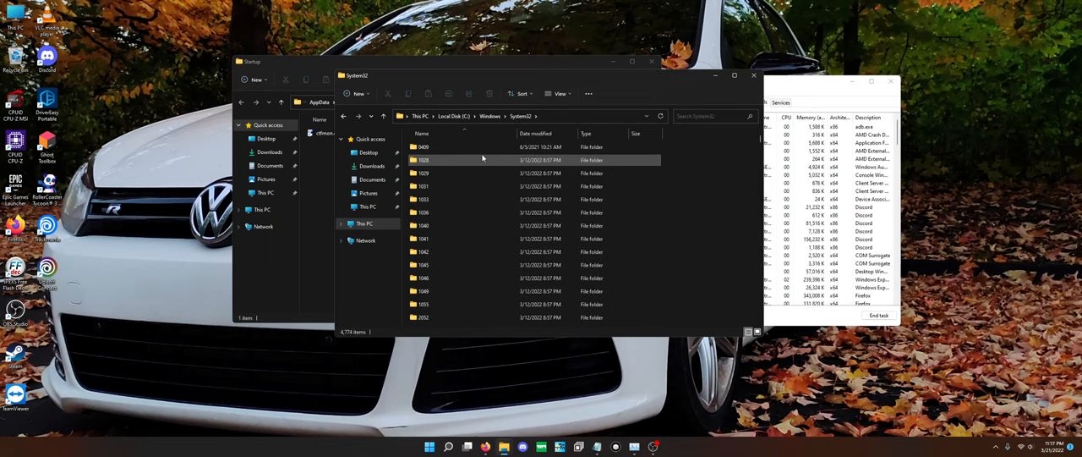
click(431, 159)
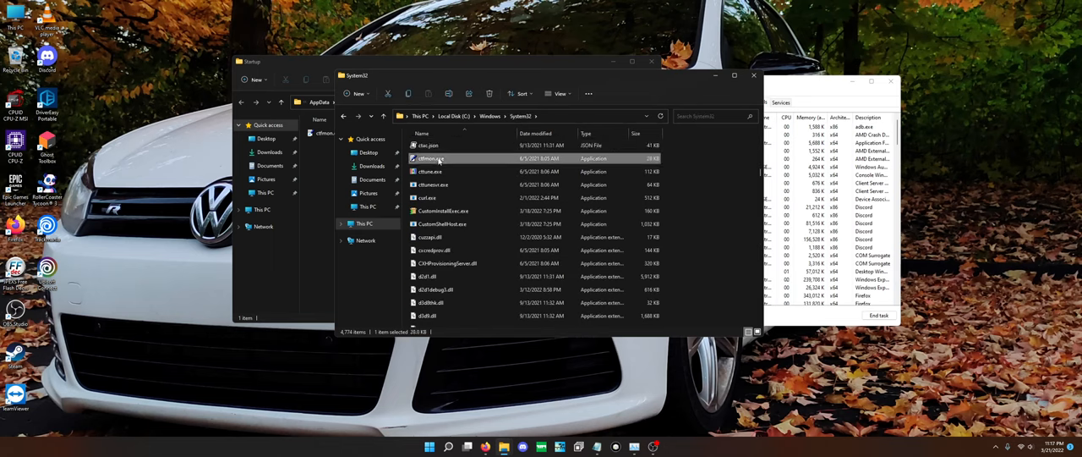
right_click(431, 159)
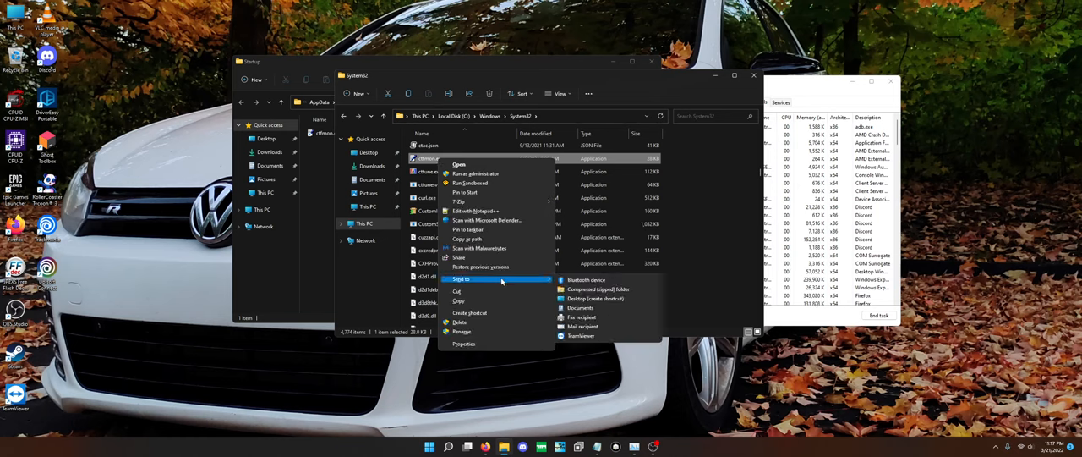
mouse_move(464, 344)
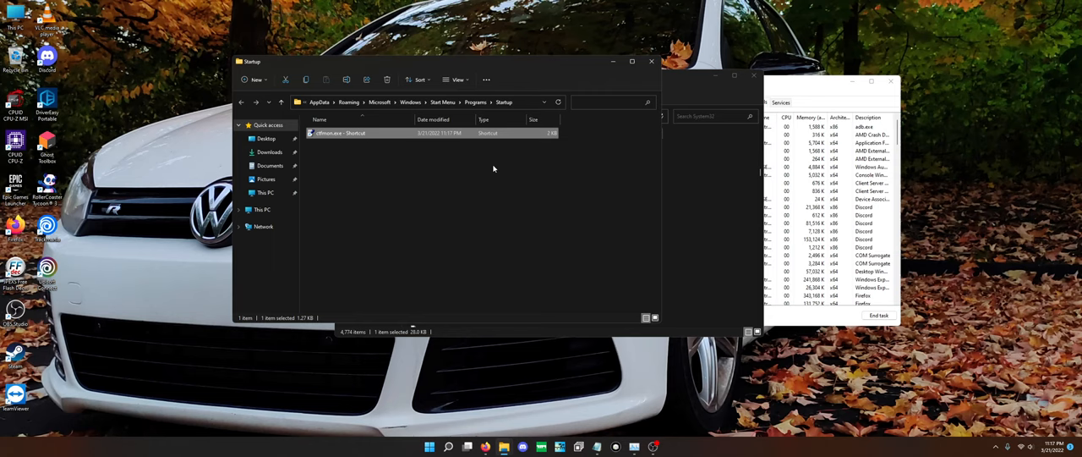
mouse_move(646, 203)
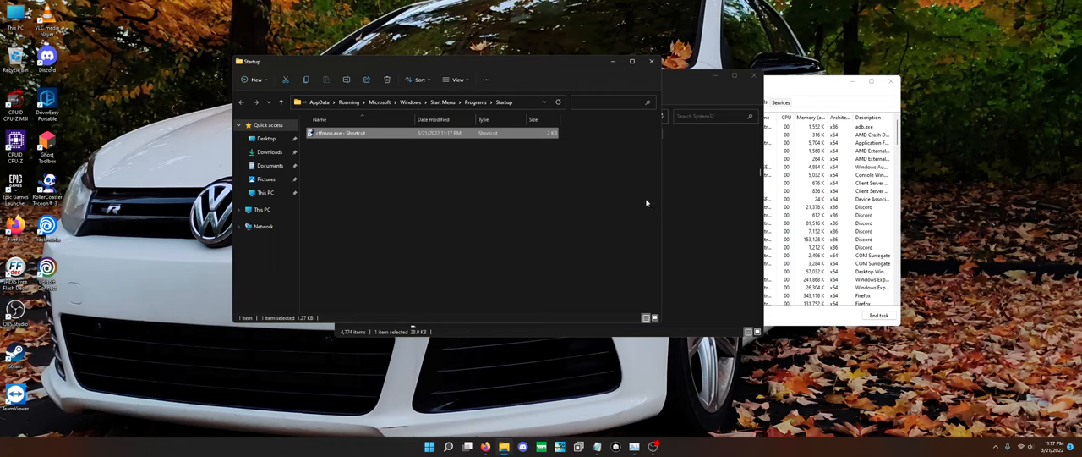
mouse_move(501, 142)
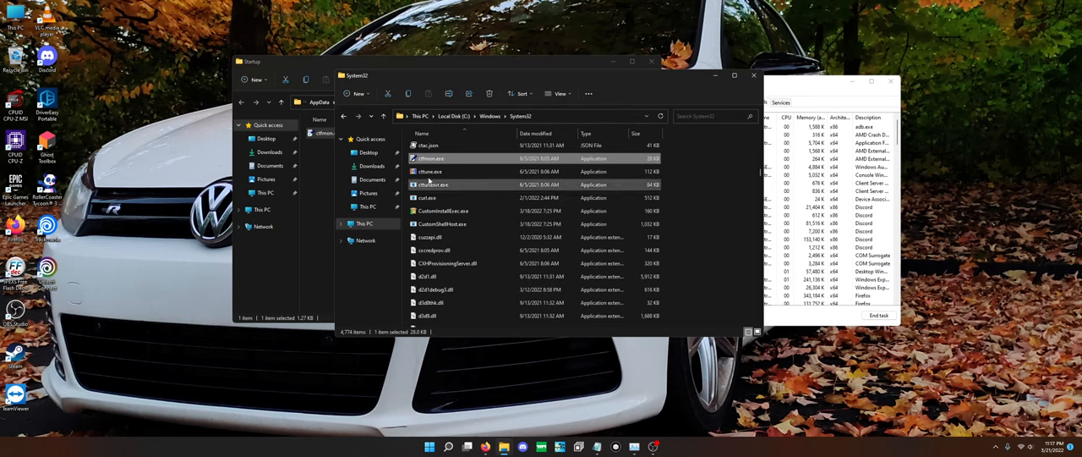
right_click(431, 159)
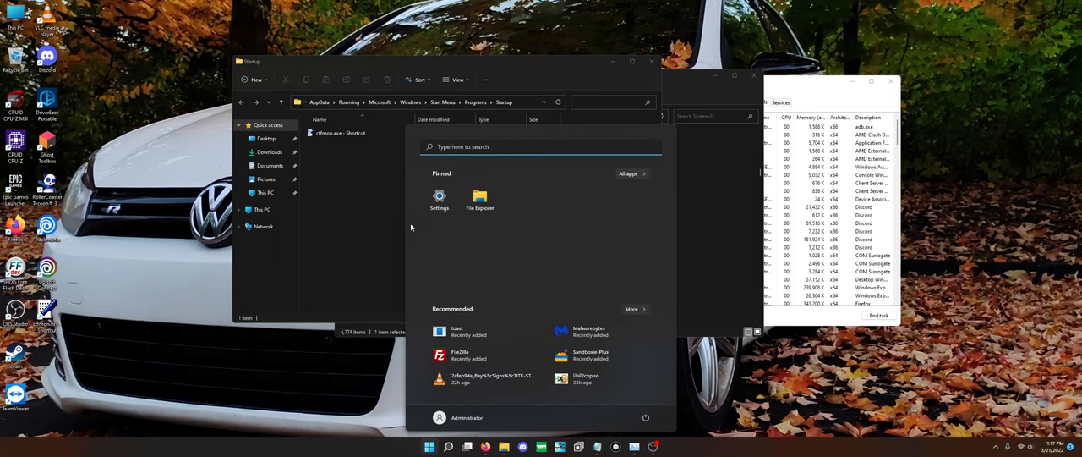
click(633, 308)
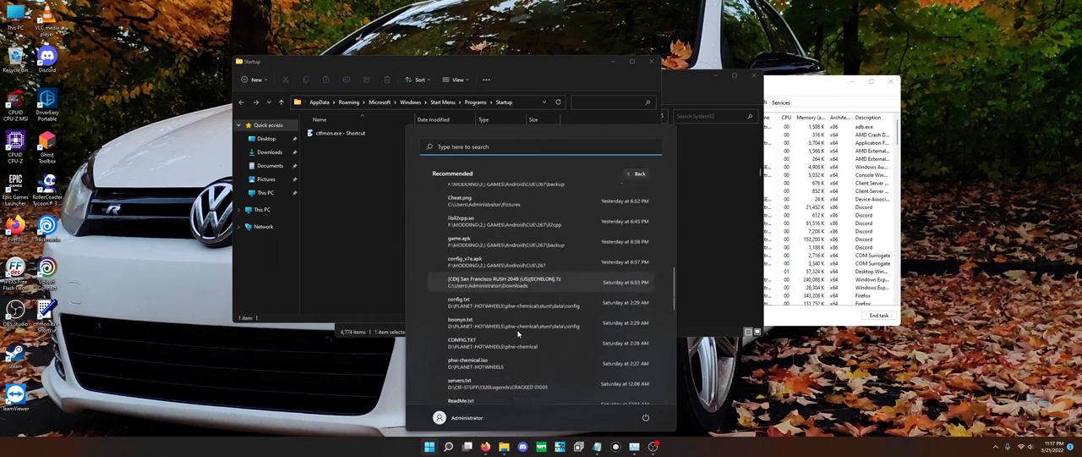
scroll(down, 3)
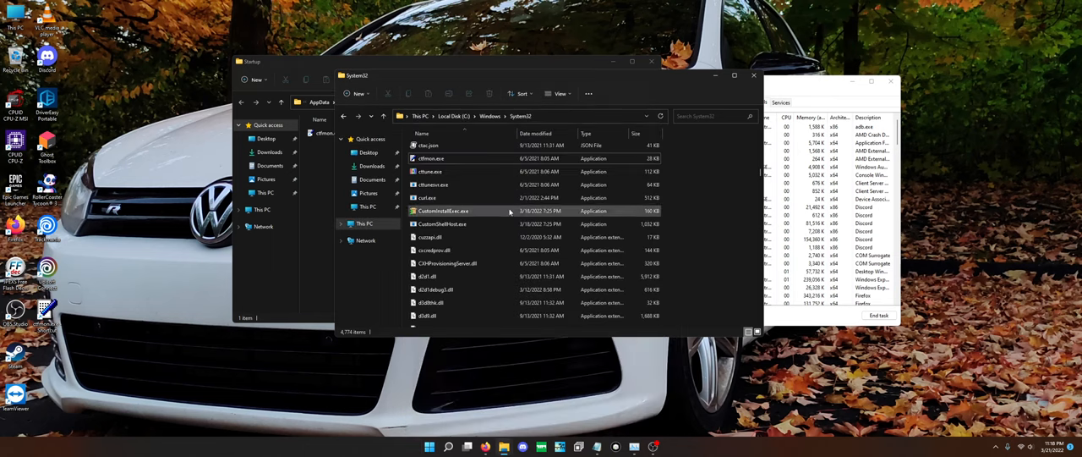
Locate ctfmon.exe in System32, launch it, and check it appears in Task Manager
scroll(down, 3)
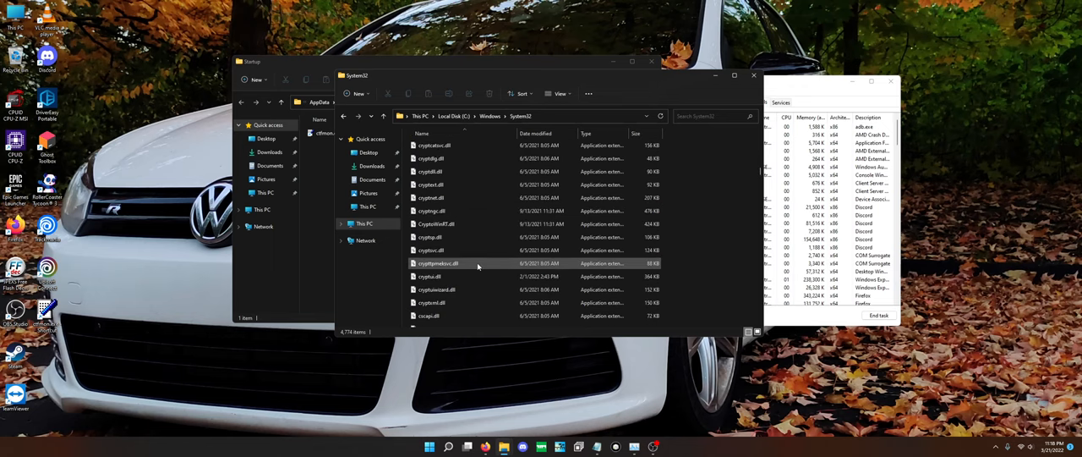
scroll(down, 3)
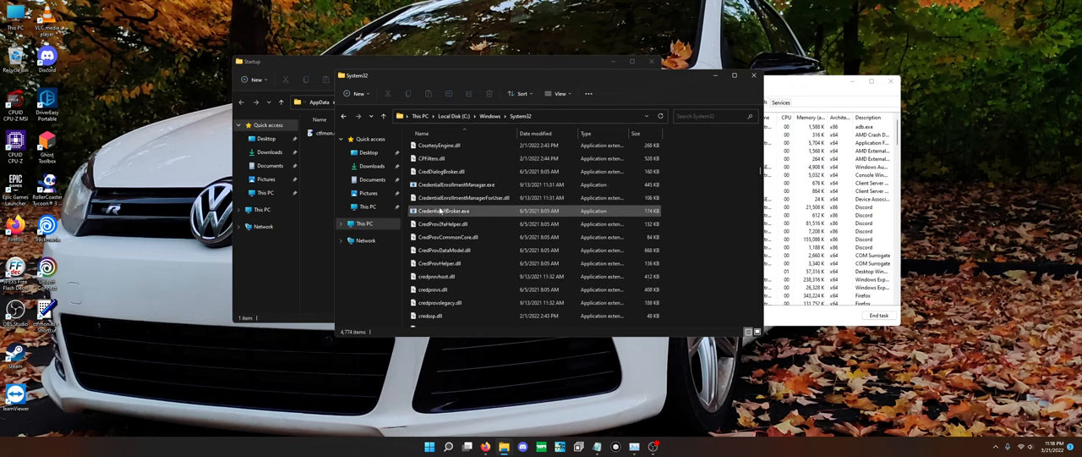
scroll(down, 3)
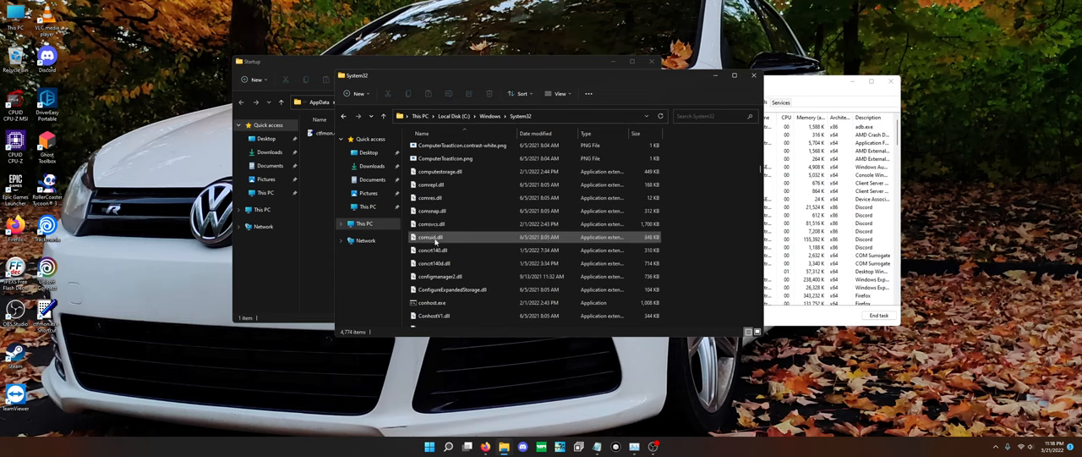
scroll(down, 3)
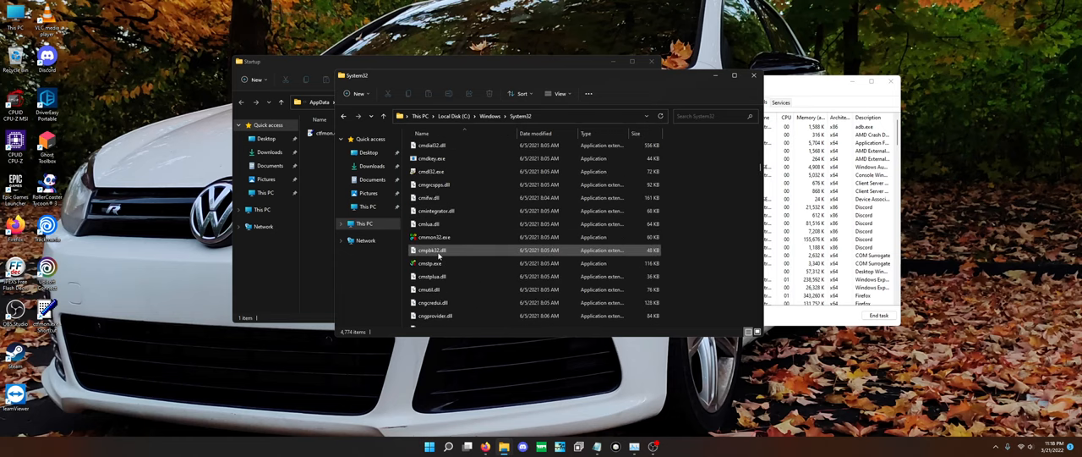
right_click(432, 159)
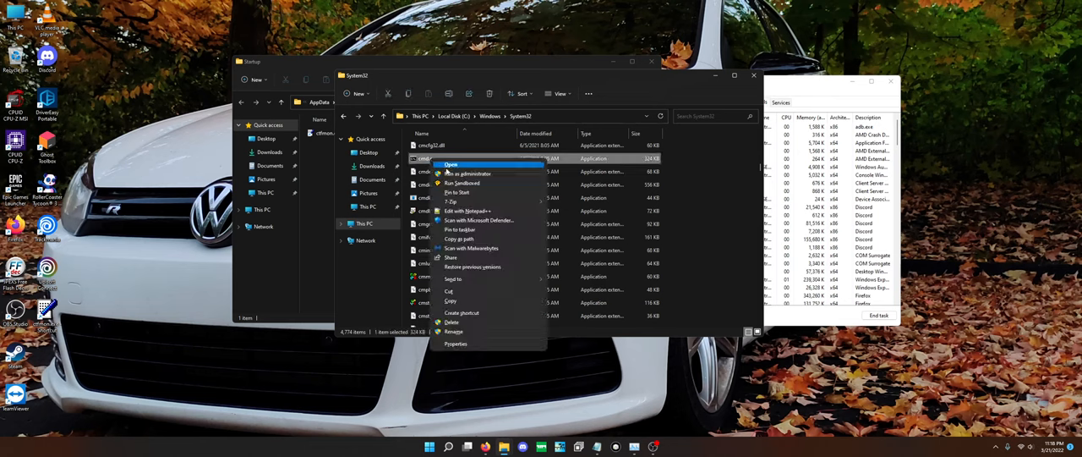
click(450, 165)
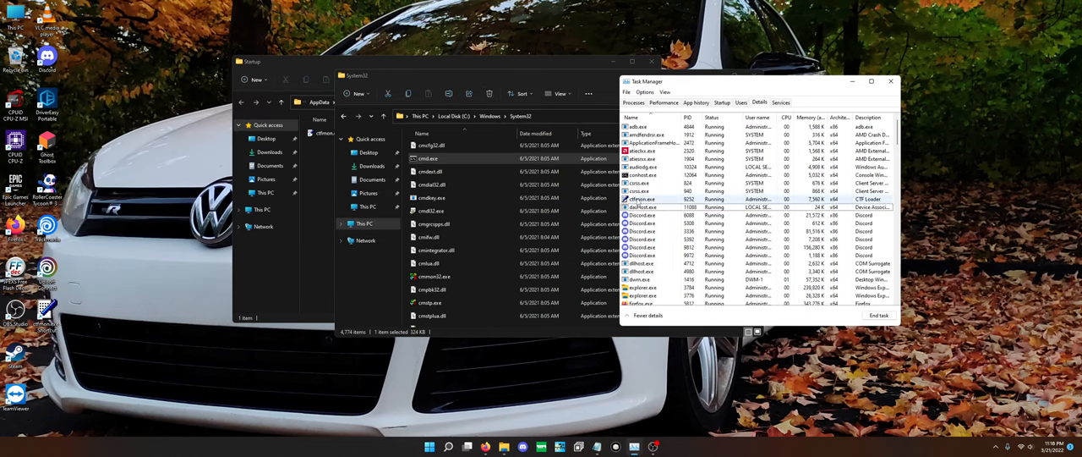
click(450, 446)
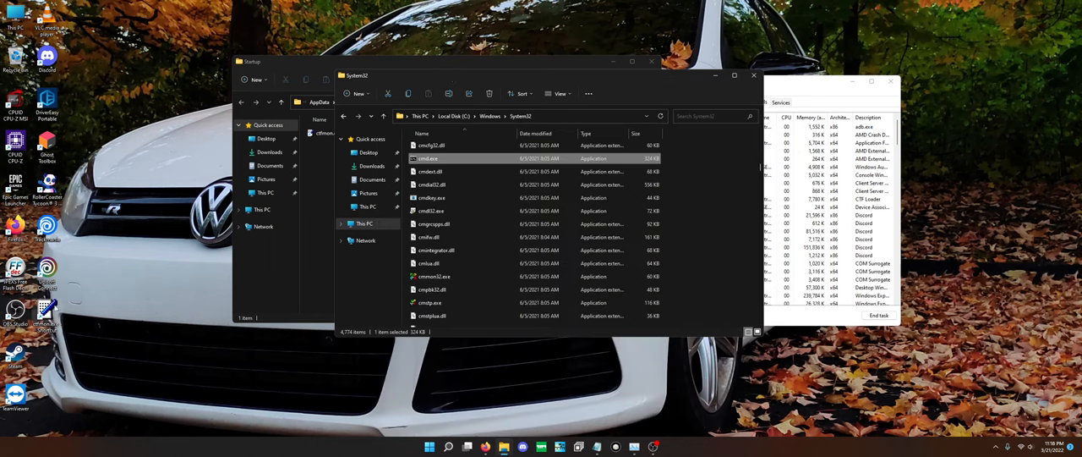
right_click(48, 313)
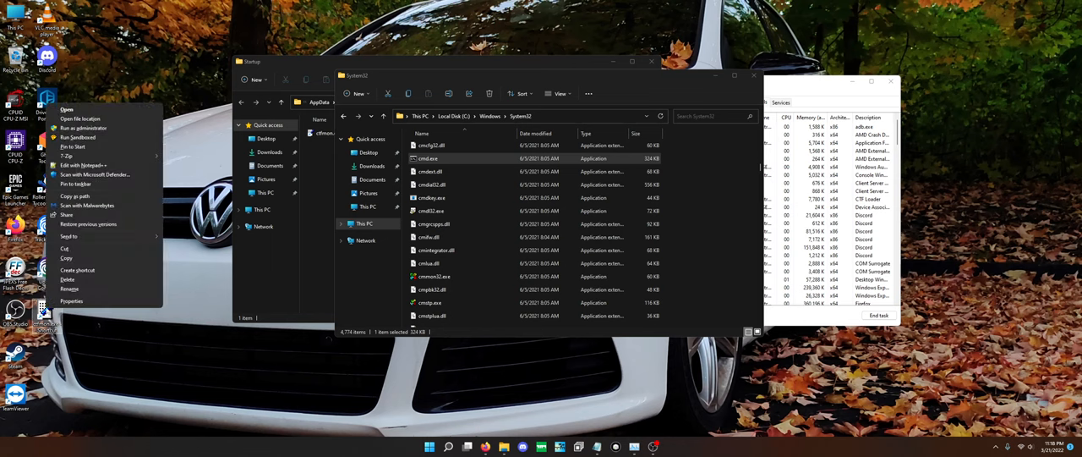